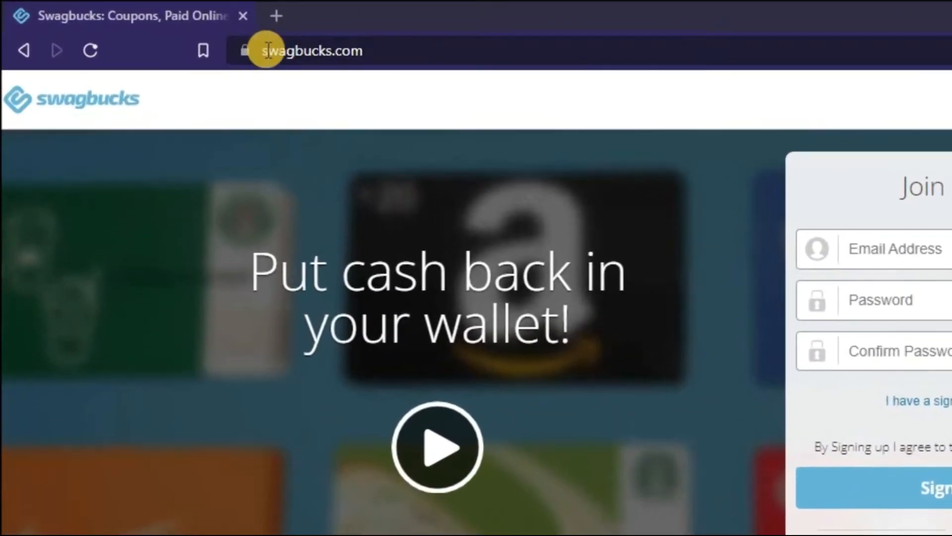
# - Scroll the How it Works page down through the join, earn and redeem overview
pyautogui.scroll(-3)
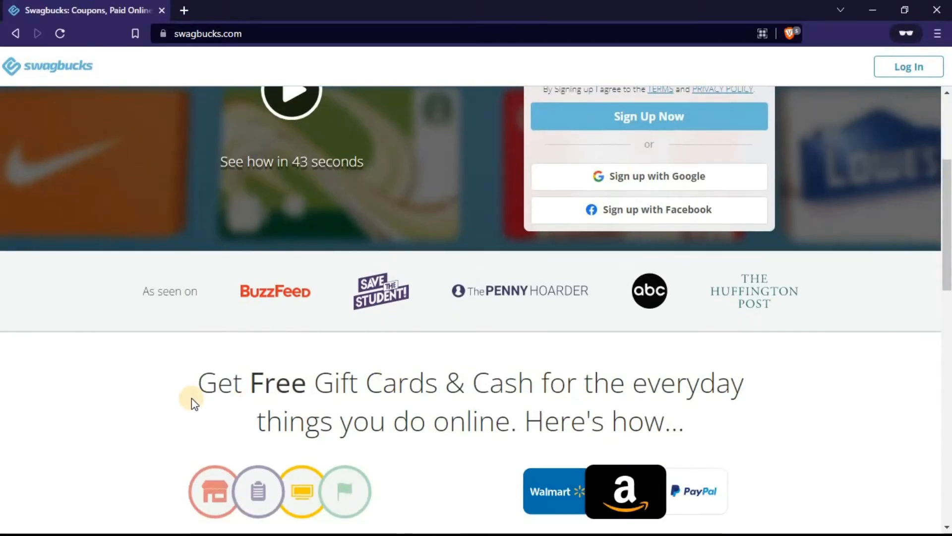
pyautogui.scroll(-3)
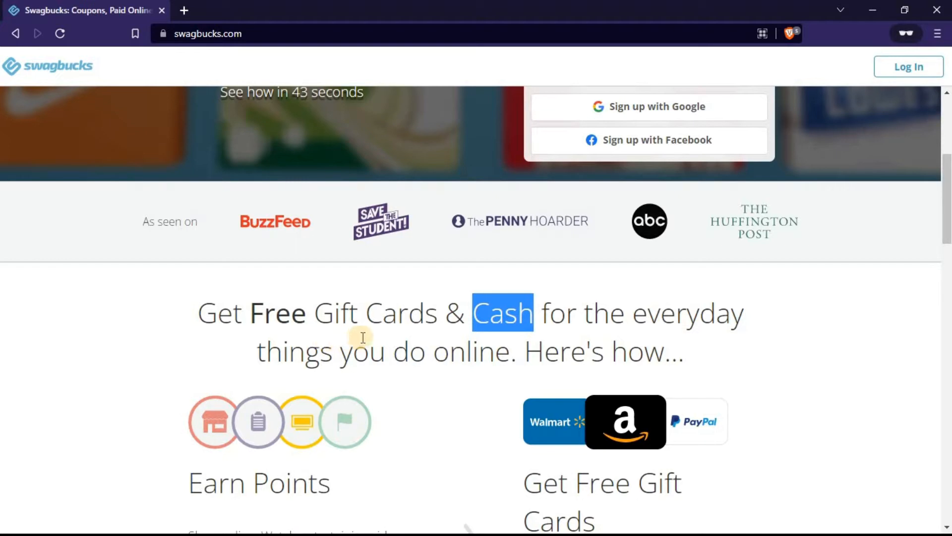
pyautogui.scroll(-3)
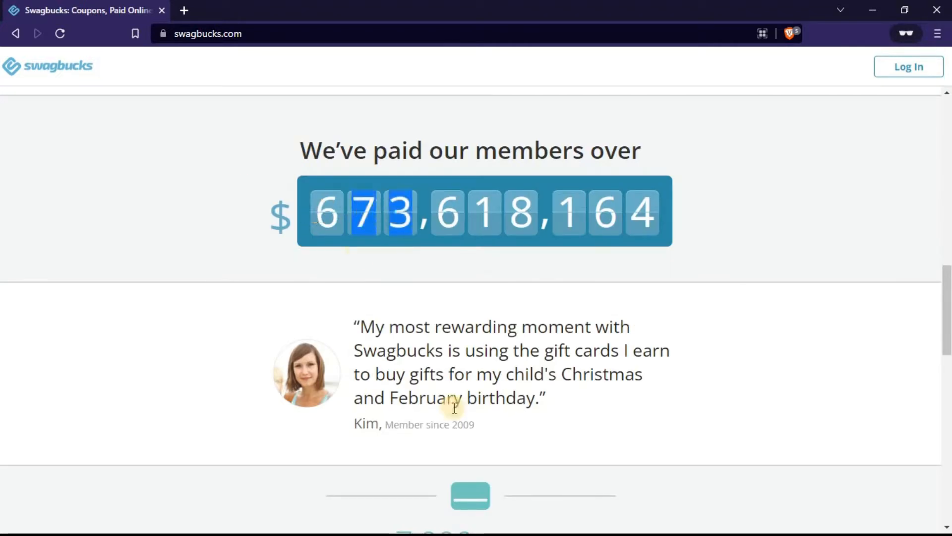
pyautogui.moveTo(276, 348)
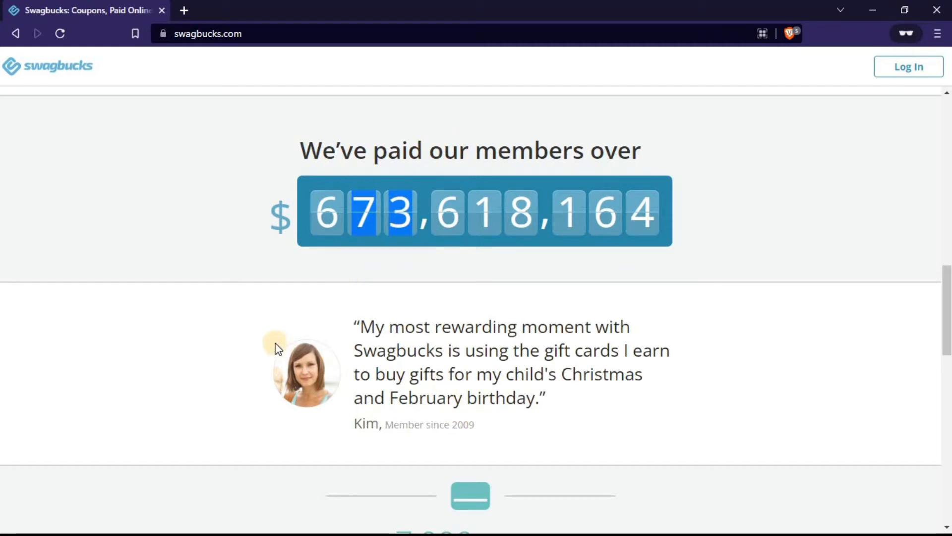
pyautogui.scroll(-3)
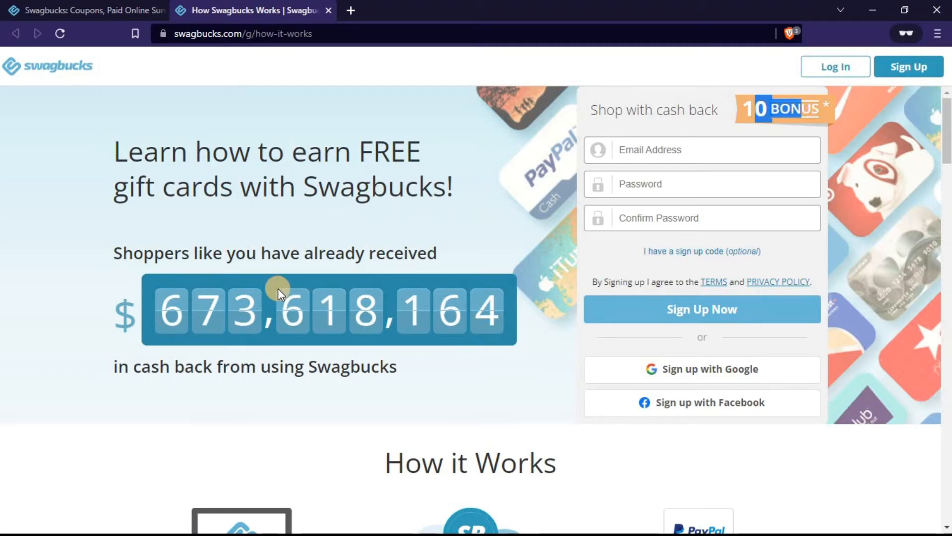
pyautogui.scroll(-3)
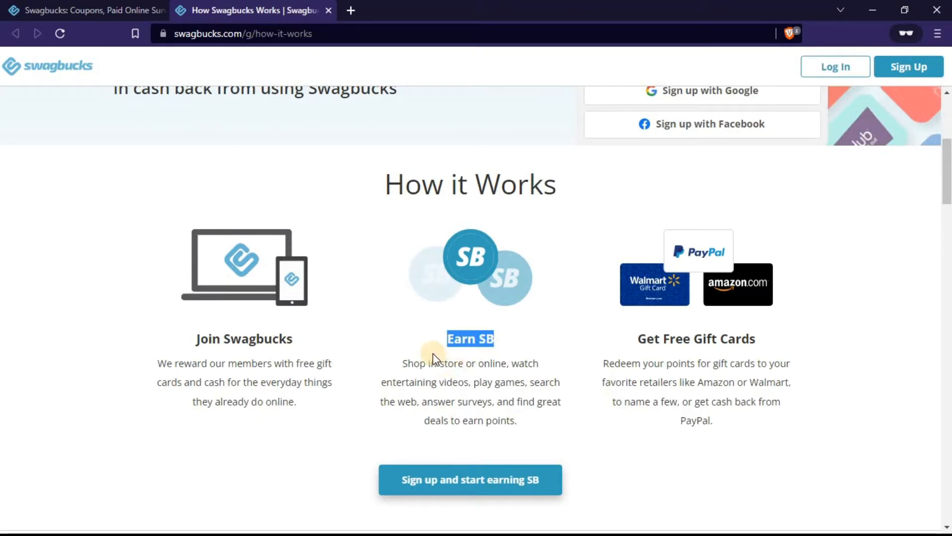
pyautogui.scroll(3)
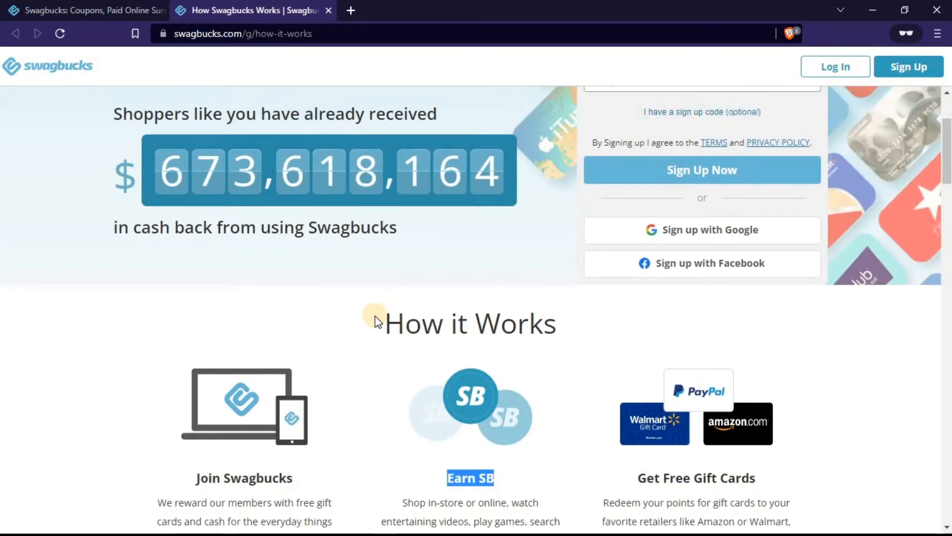
pyautogui.scroll(-3)
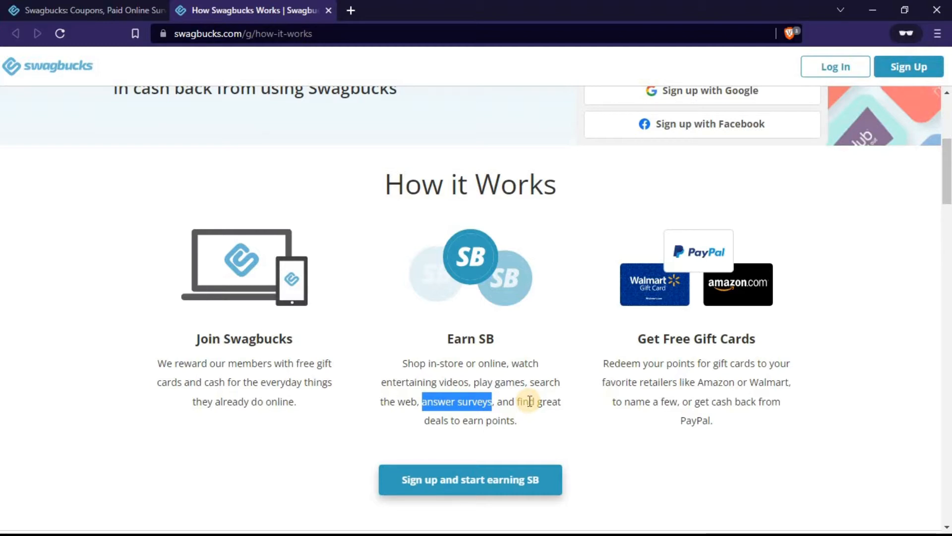
# - Highlight the 'Earn SB' heading and continue down to the Shop cash-back section
pyautogui.doubleClick(470, 339)
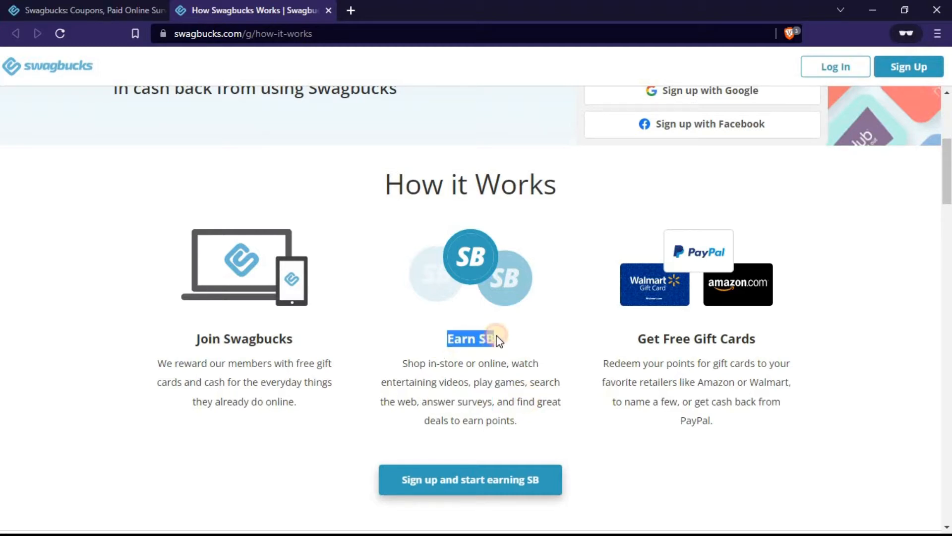
pyautogui.moveTo(661, 377)
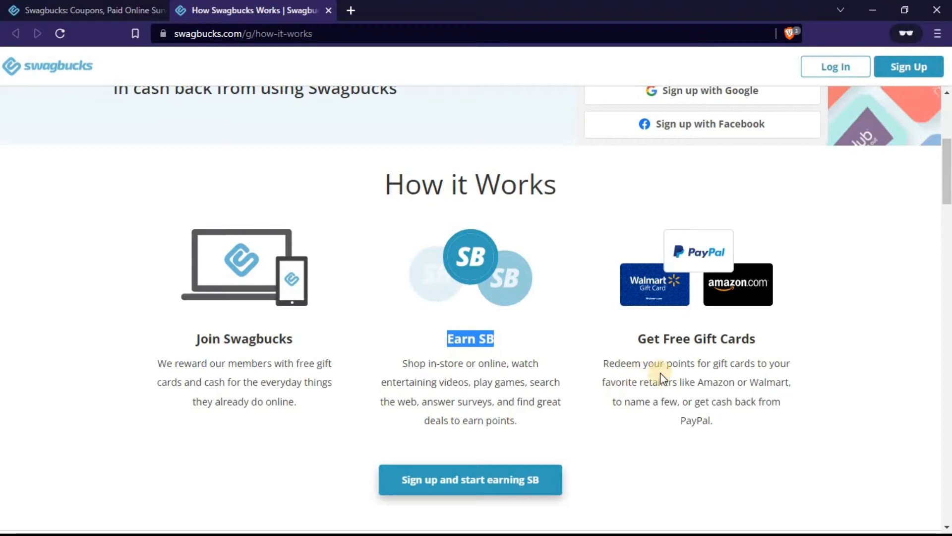
pyautogui.moveTo(675, 419)
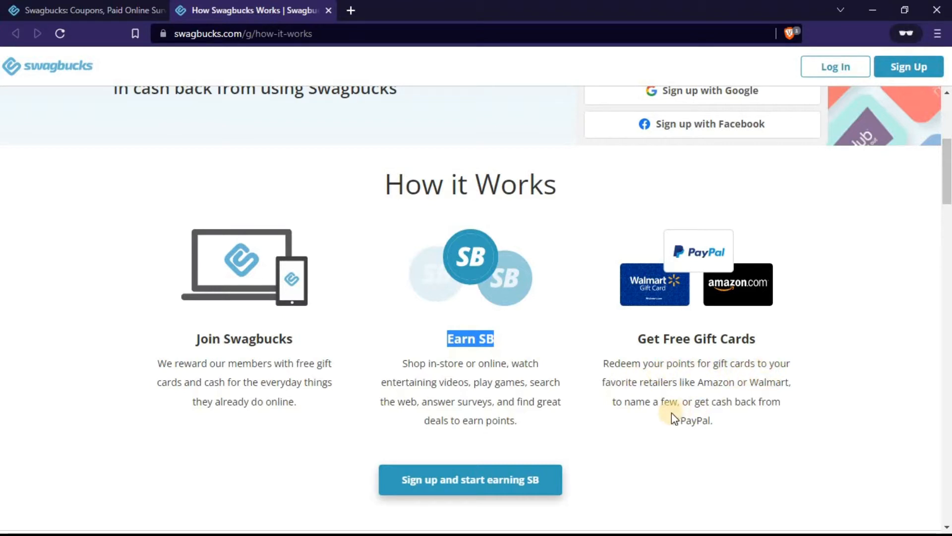
pyautogui.moveTo(710, 402)
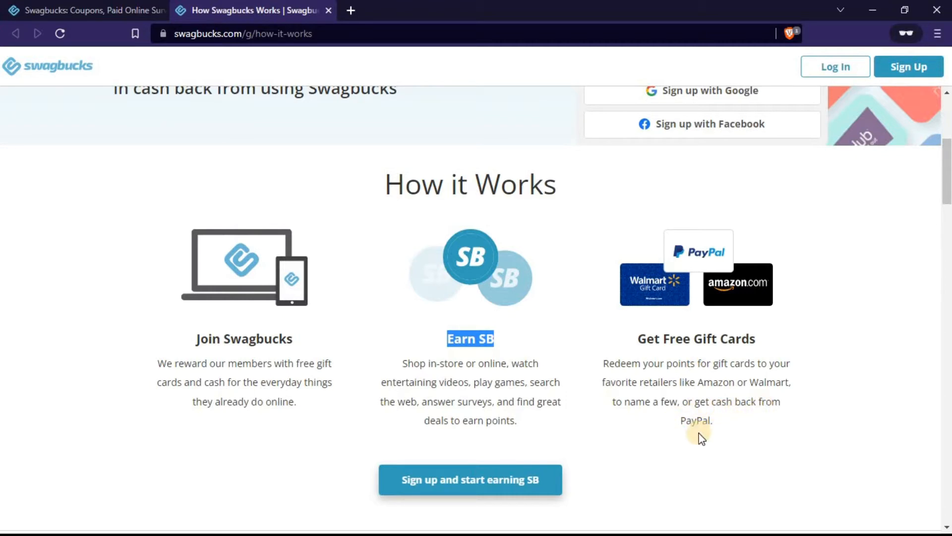
pyautogui.moveTo(632, 414)
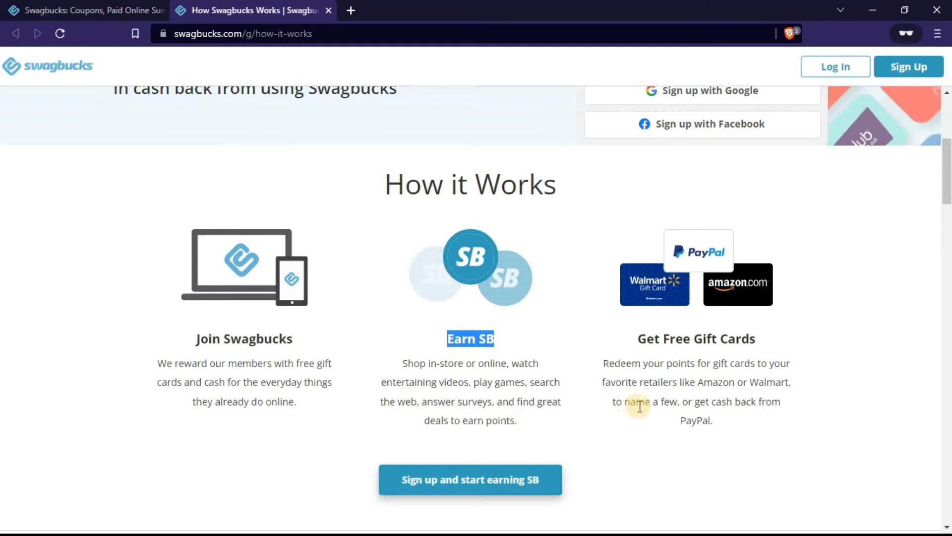
pyautogui.moveTo(666, 404)
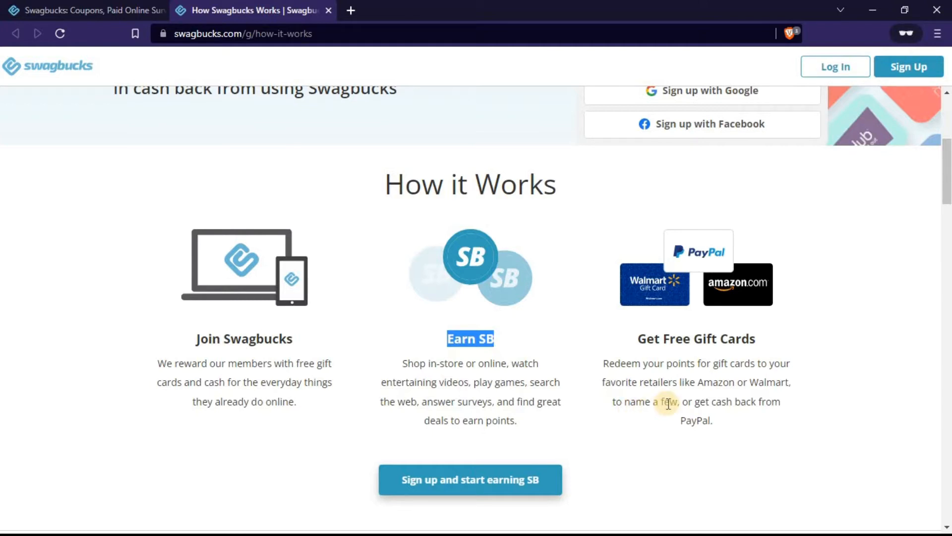
pyautogui.moveTo(703, 401)
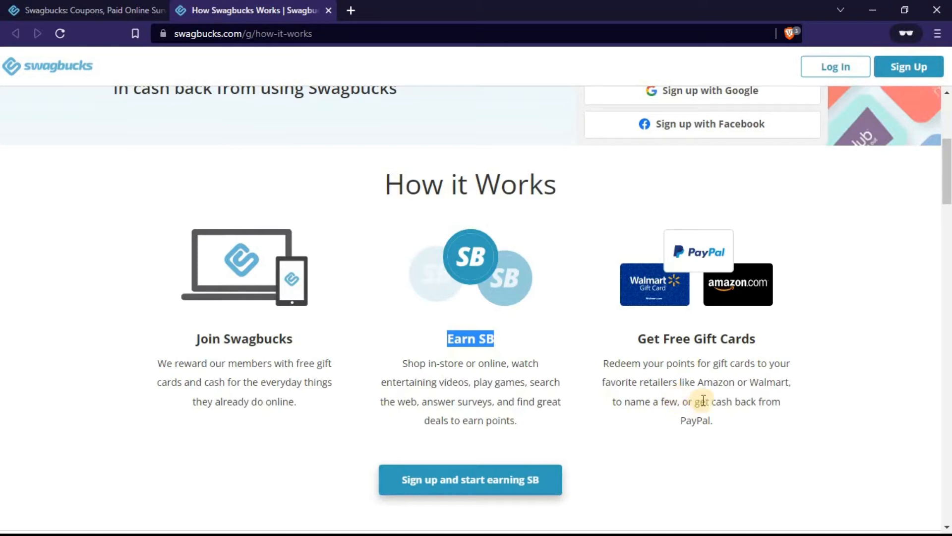
pyautogui.scroll(-3)
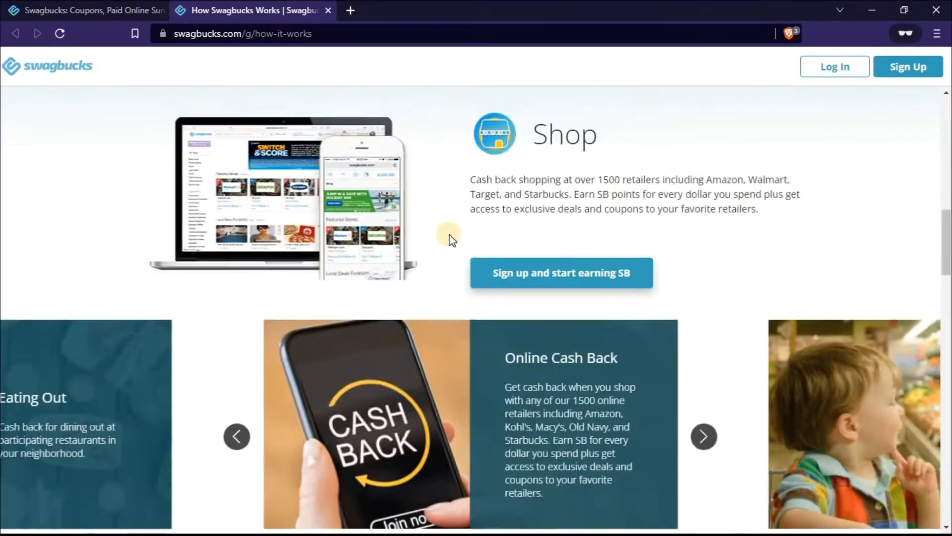
pyautogui.scroll(-3)
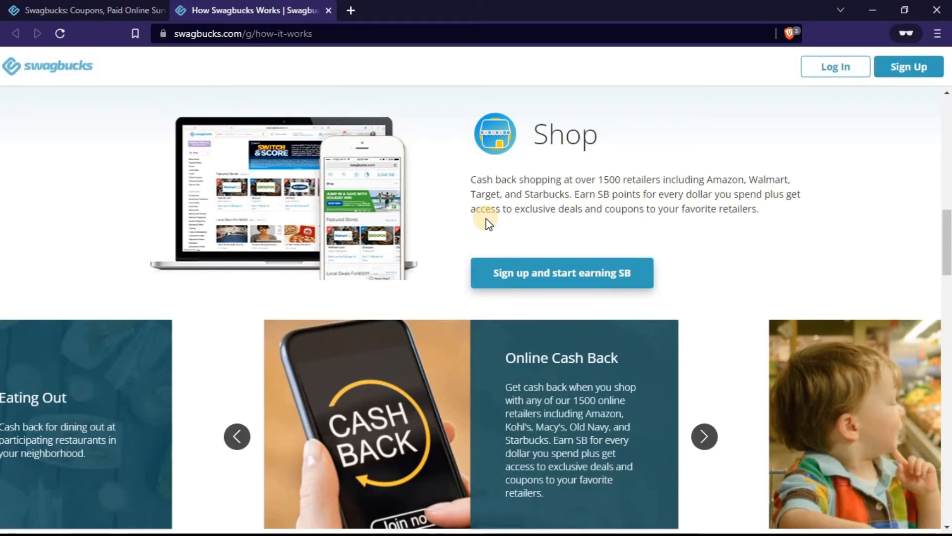
pyautogui.scroll(-3)
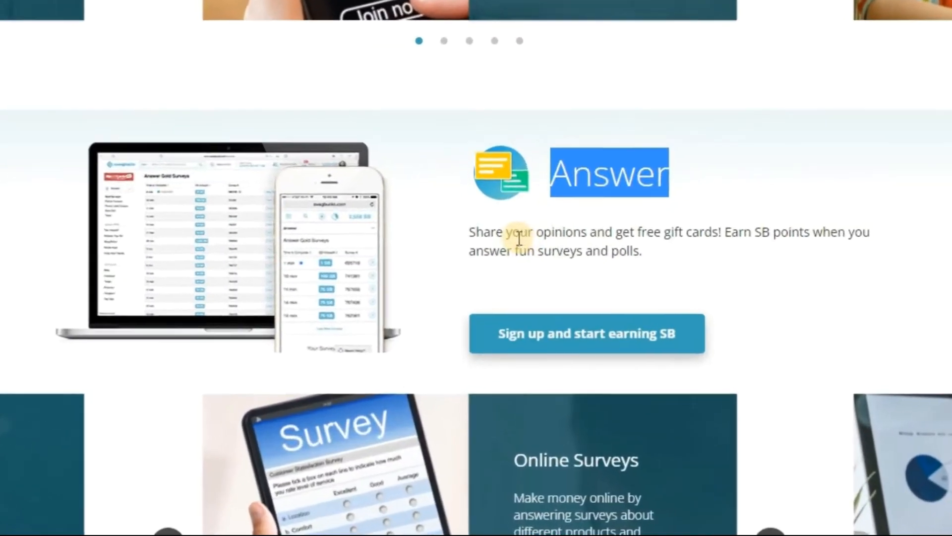
pyautogui.scroll(-3)
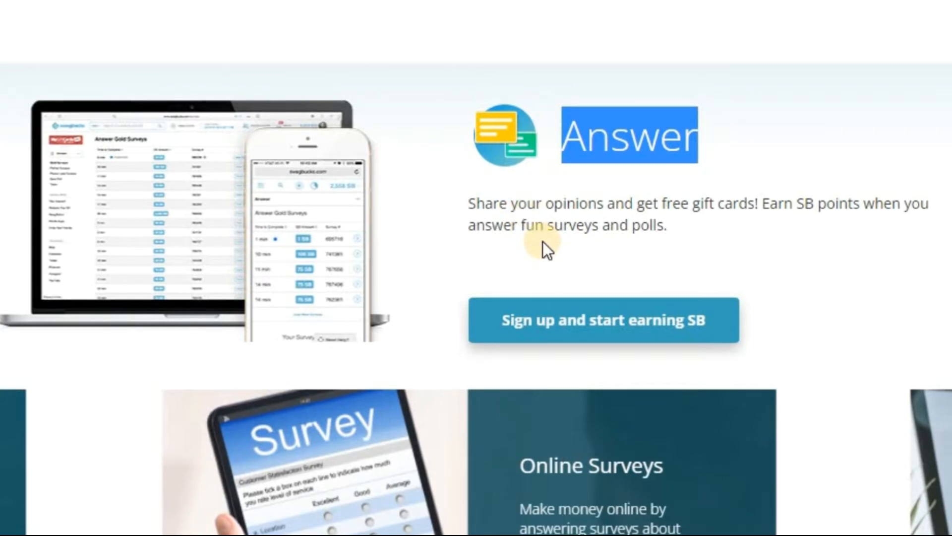
pyautogui.moveTo(777, 203)
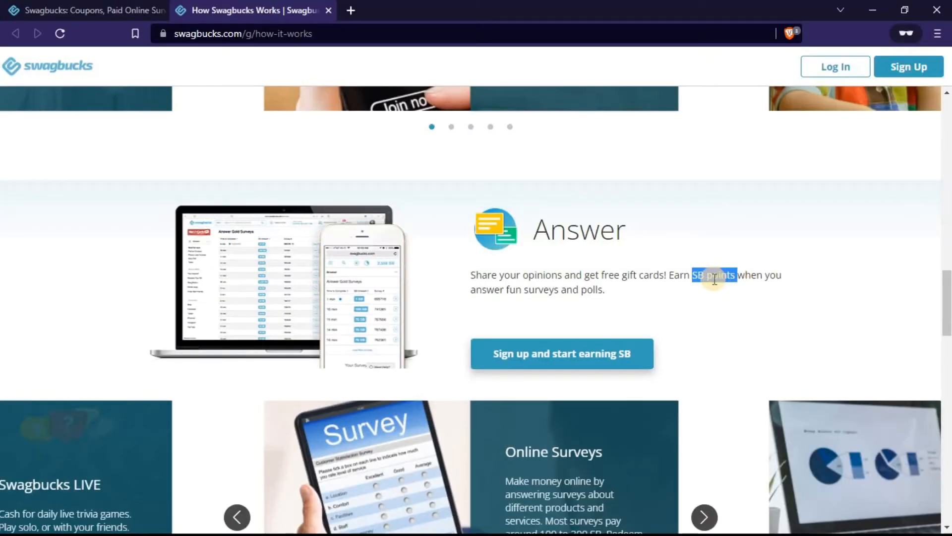
pyautogui.scroll(-3)
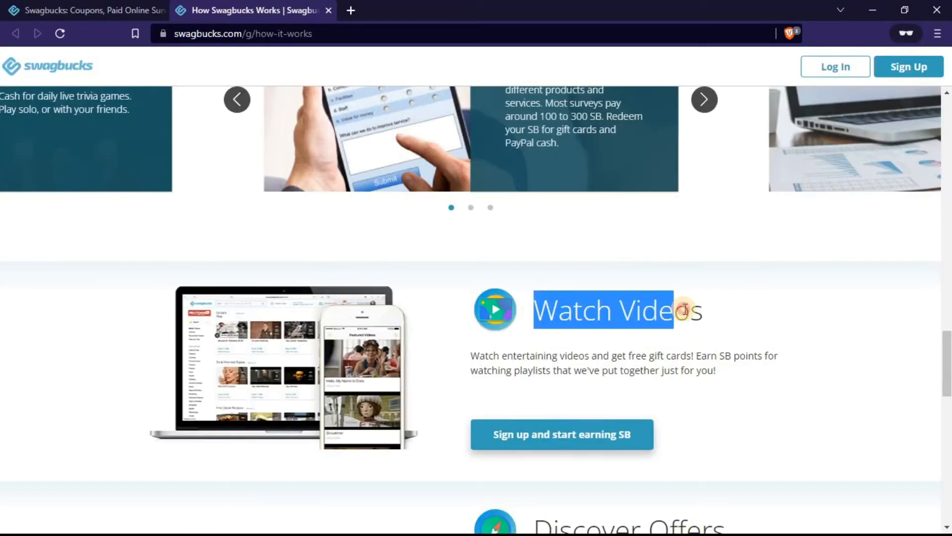
pyautogui.scroll(-3)
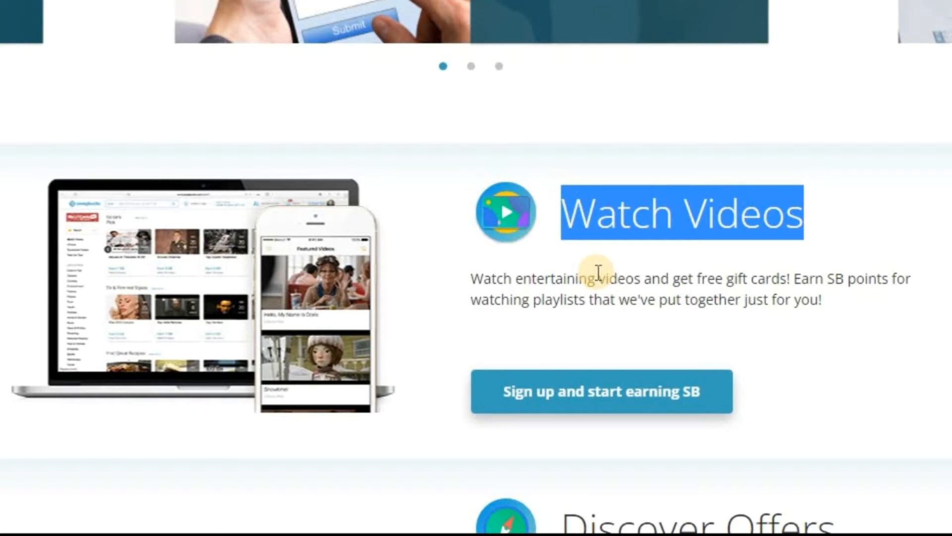
pyautogui.scroll(-3)
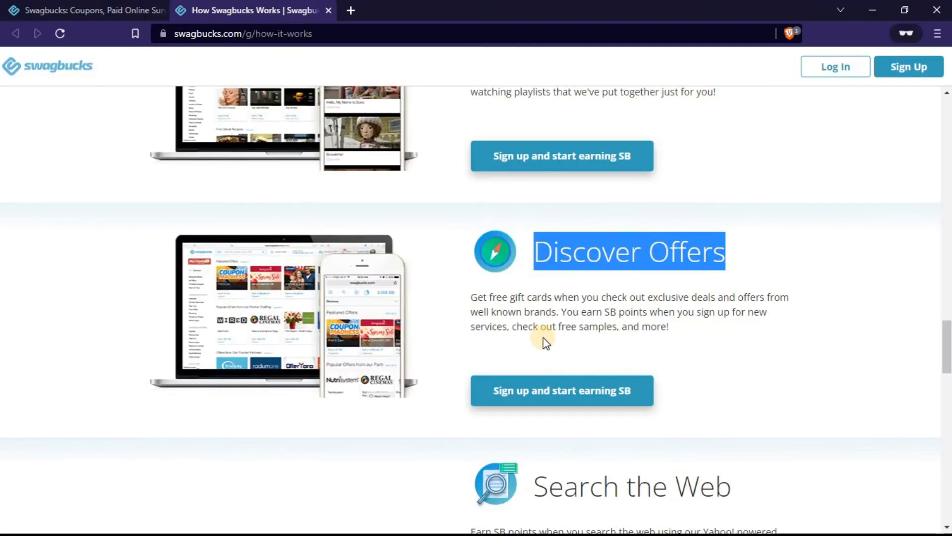
pyautogui.scroll(-3)
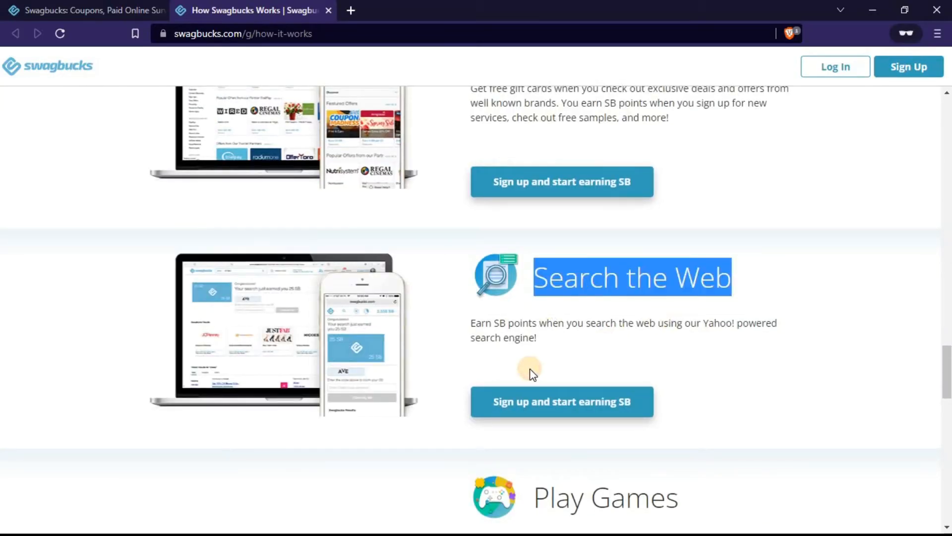
pyautogui.scroll(-3)
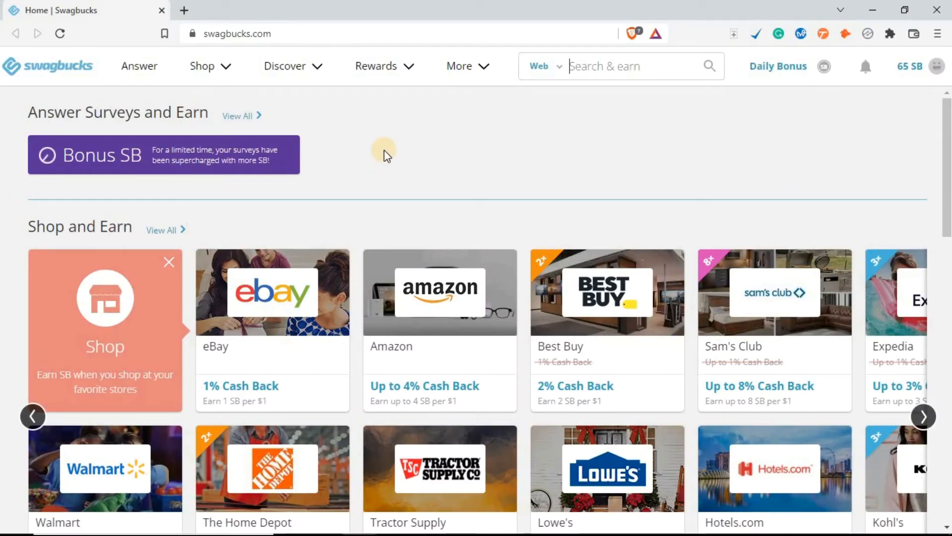
# - Scroll the Swagbucks home page to the Shop and Earn store cash-back cards
pyautogui.scroll(-3)
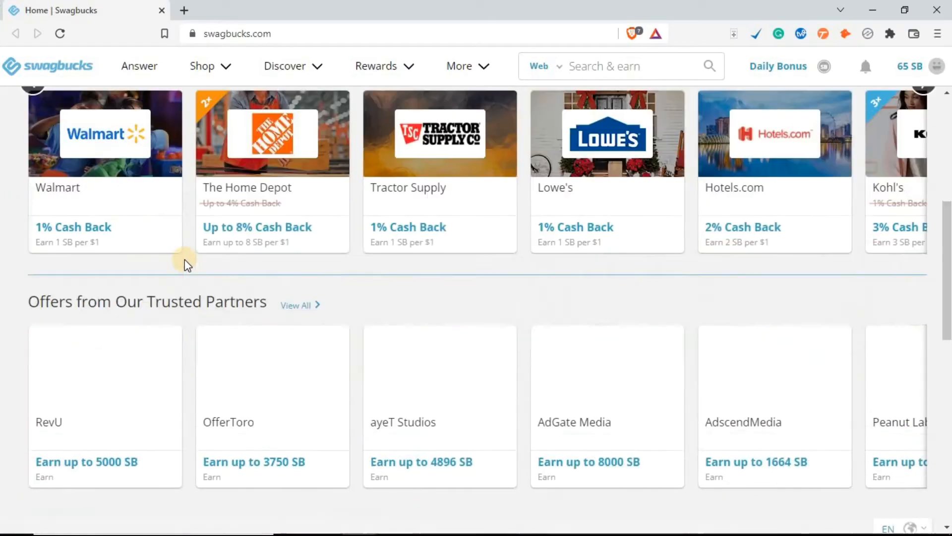
pyautogui.scroll(3)
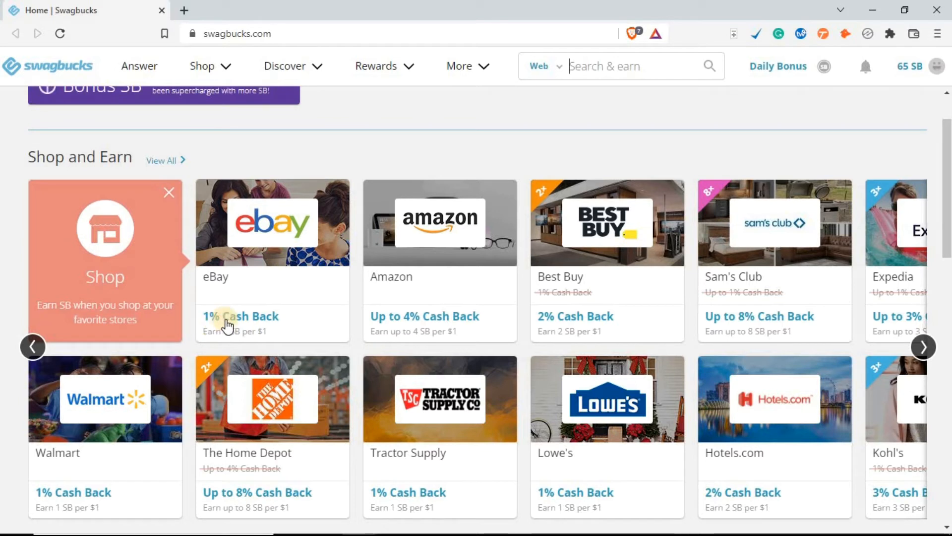
pyautogui.moveTo(438, 315)
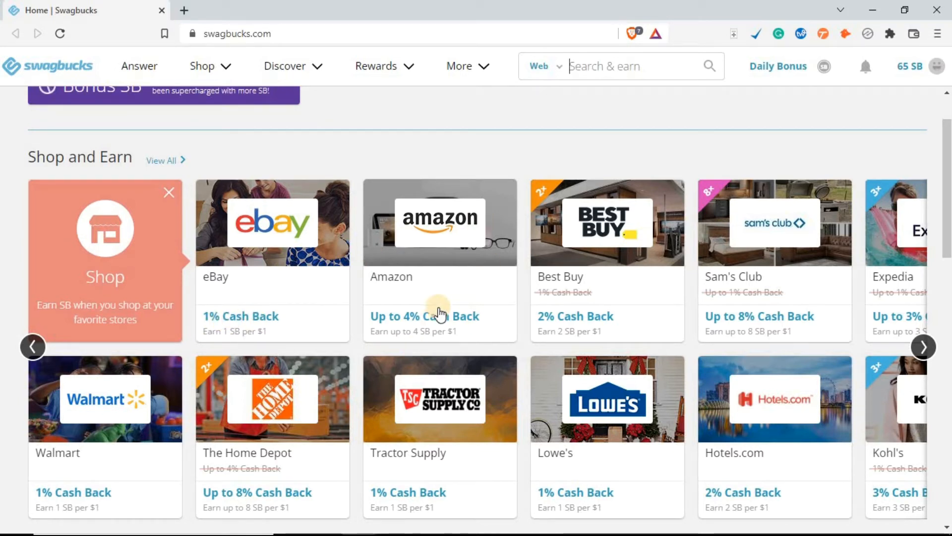
pyautogui.moveTo(334, 381)
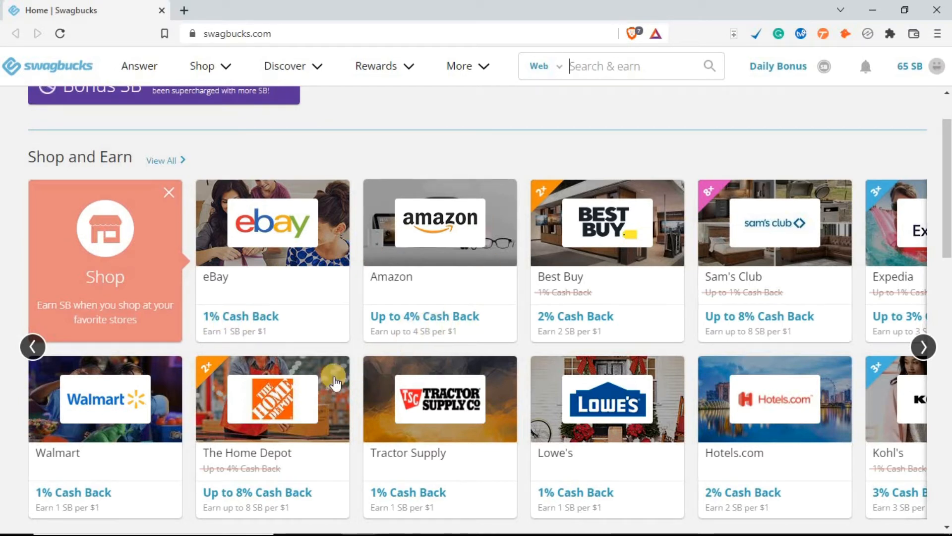
pyautogui.scroll(-3)
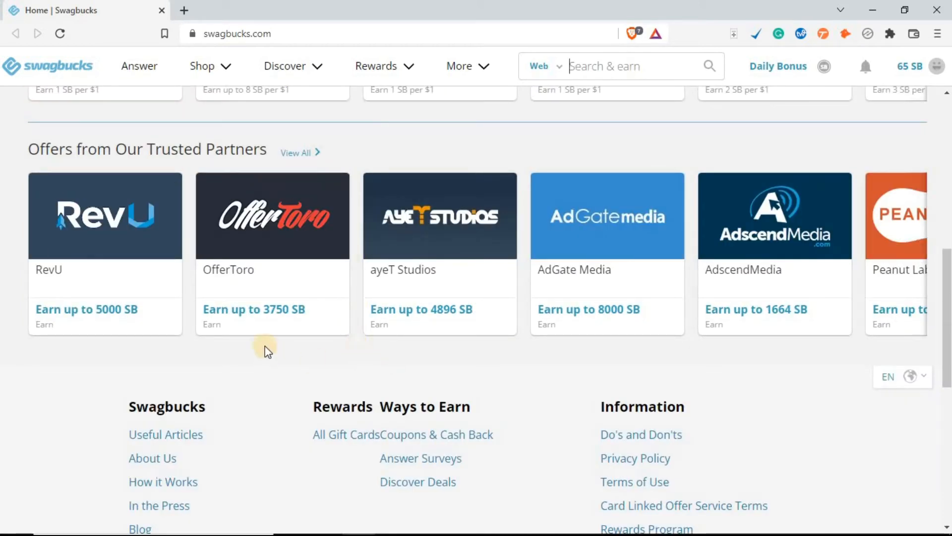
pyautogui.moveTo(276, 318)
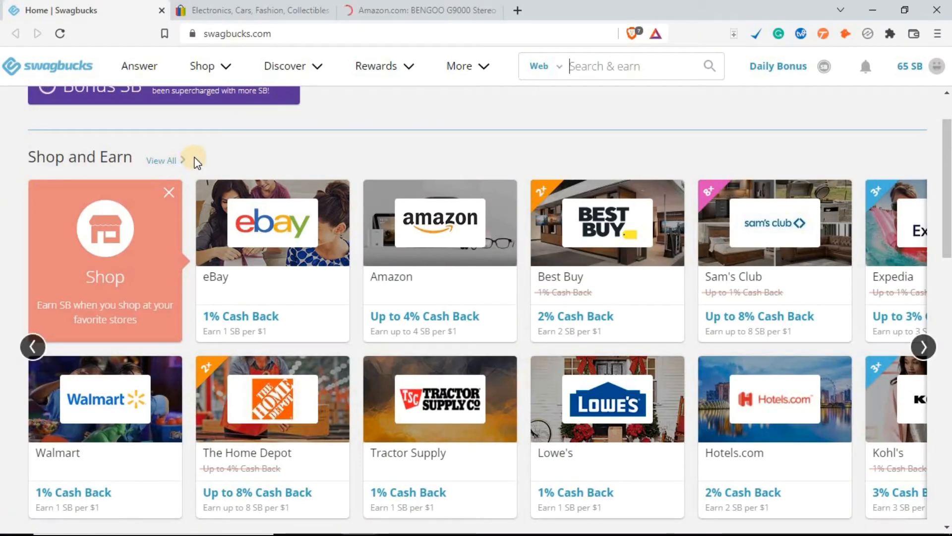
pyautogui.moveTo(294, 253)
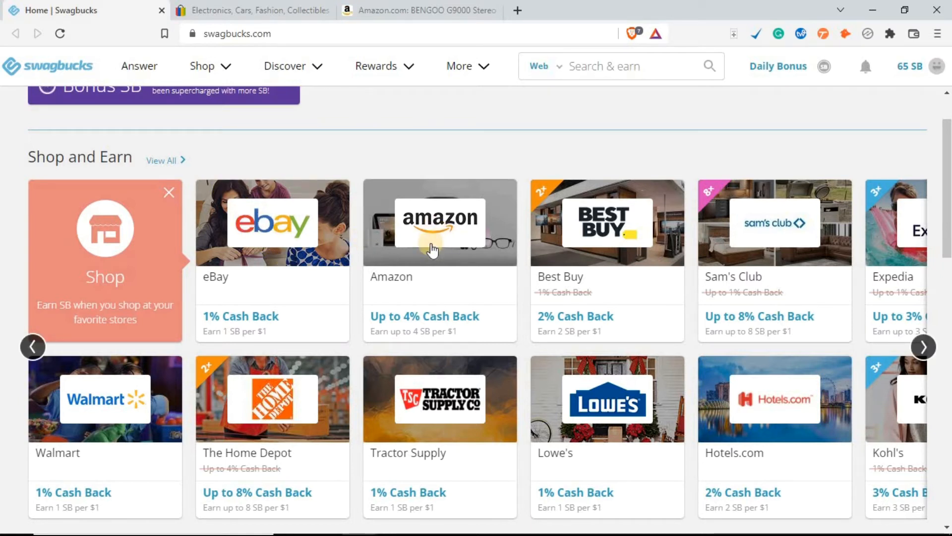
pyautogui.moveTo(441, 253)
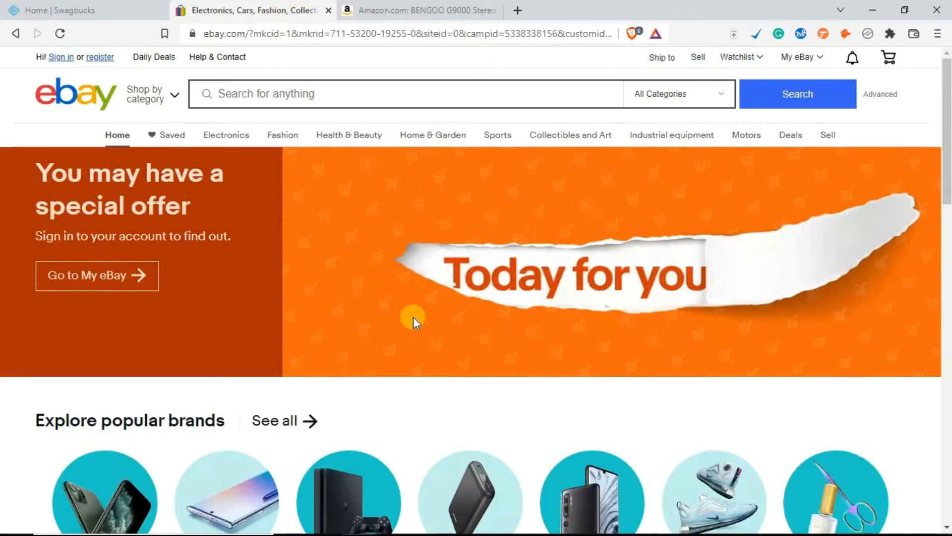
pyautogui.moveTo(689, 150)
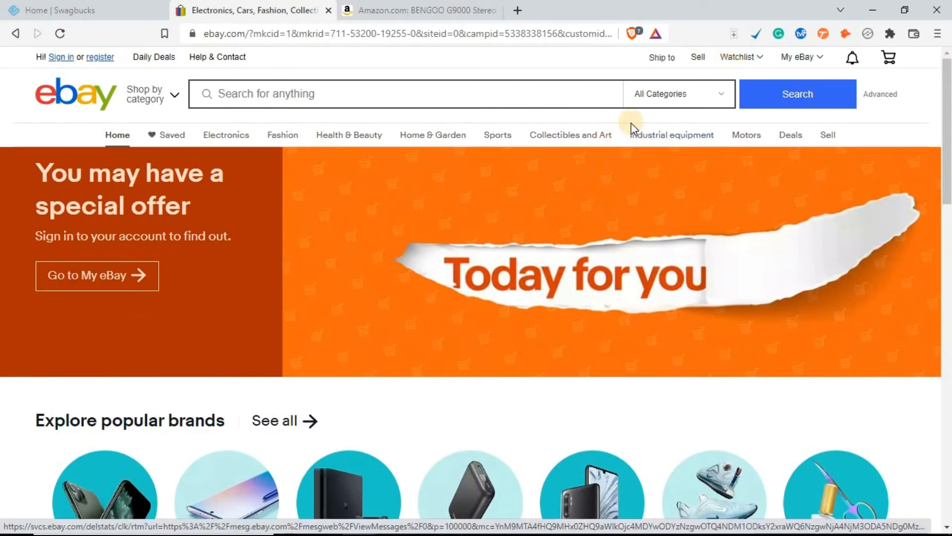
# - Scroll the eBay home page down to the popular brands and categories sections
pyautogui.scroll(-3)
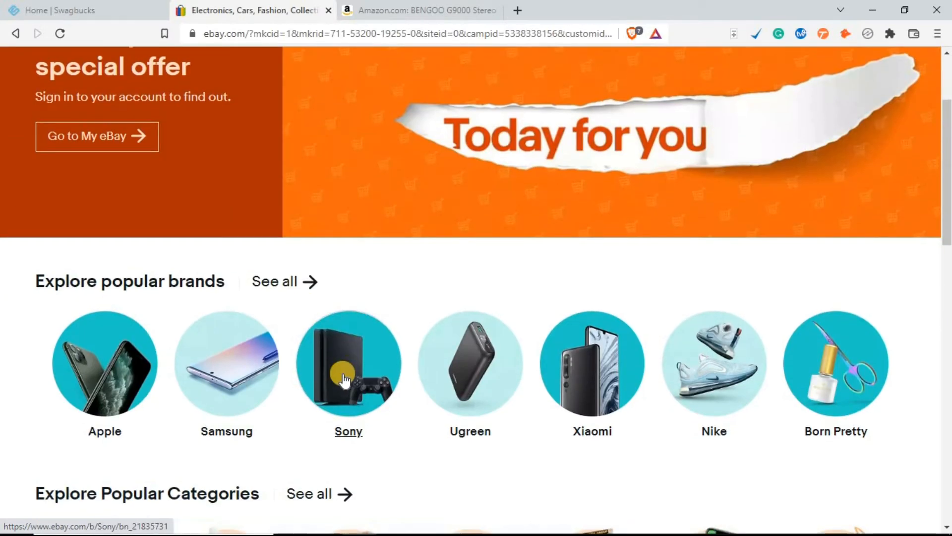
pyautogui.scroll(-3)
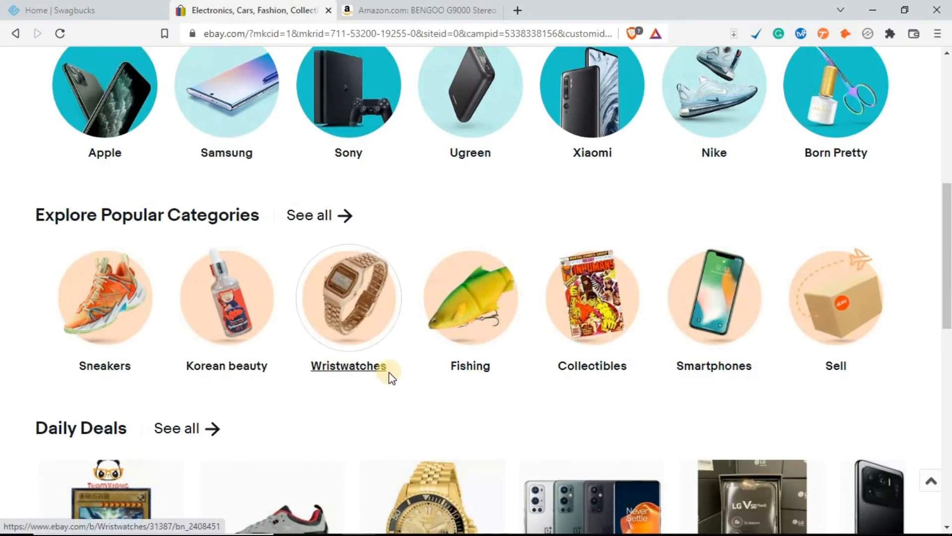
pyautogui.moveTo(337, 405)
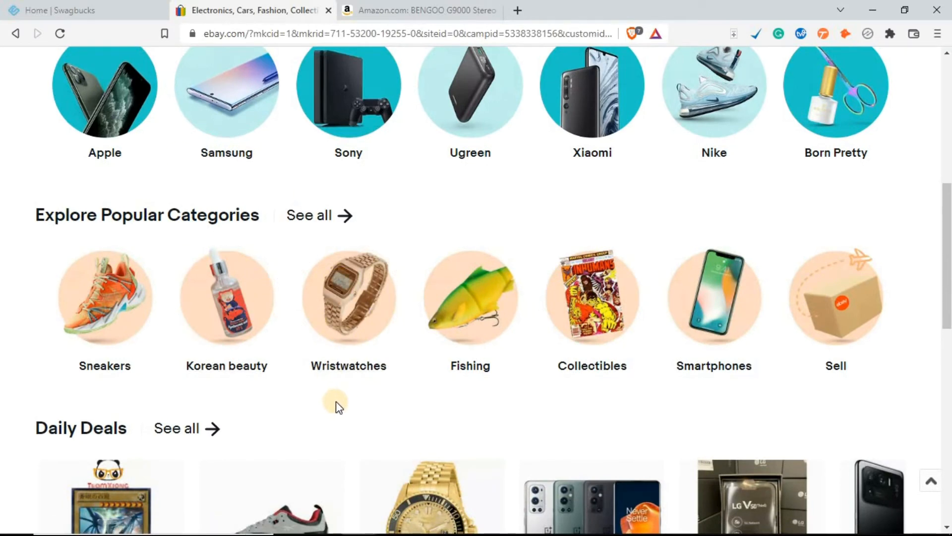
# - View the Amazon BENGOO G9000 headset page, close its enlarged image, and return to Swagbucks
pyautogui.click(418, 9)
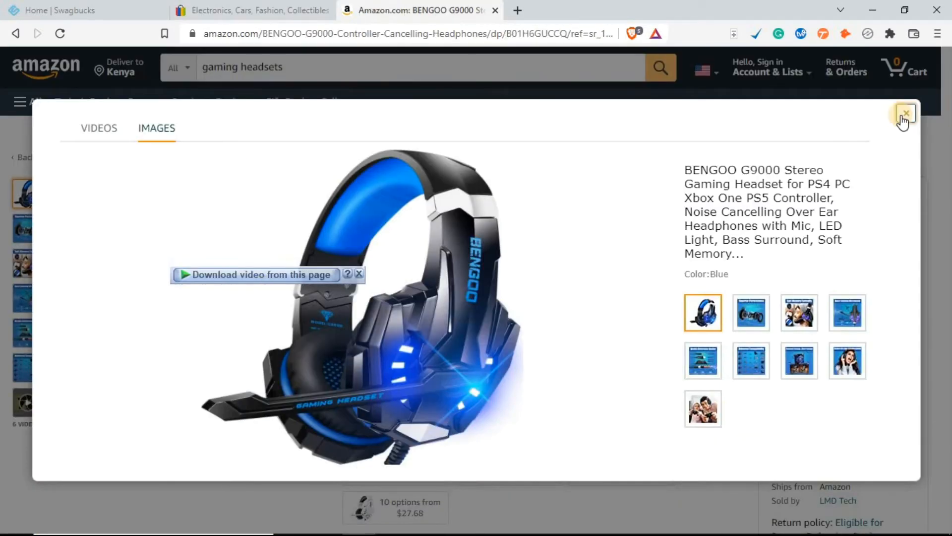
pyautogui.click(905, 115)
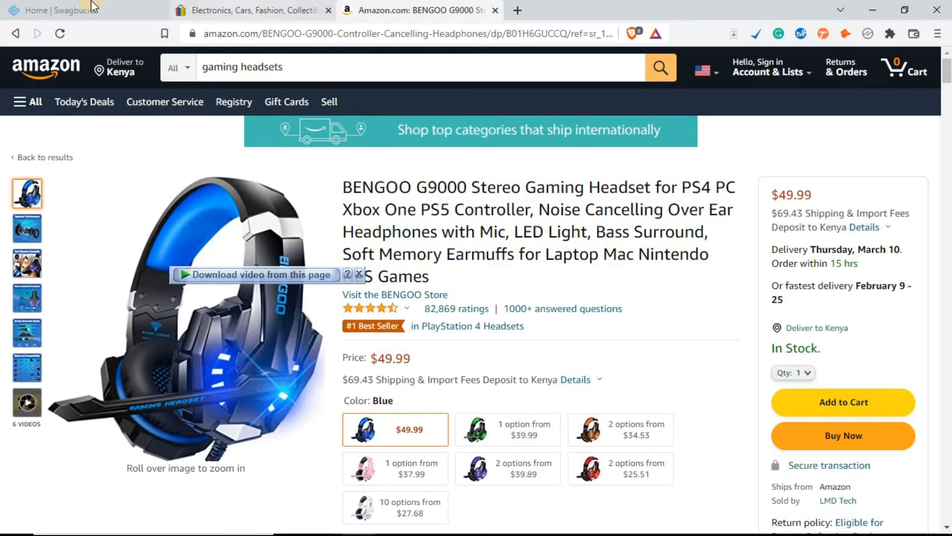
pyautogui.click(61, 10)
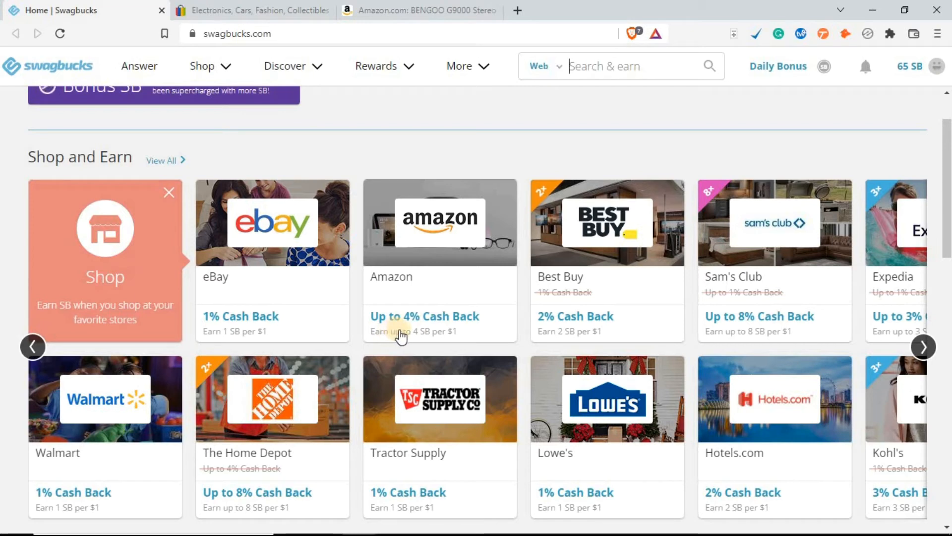
pyautogui.moveTo(426, 329)
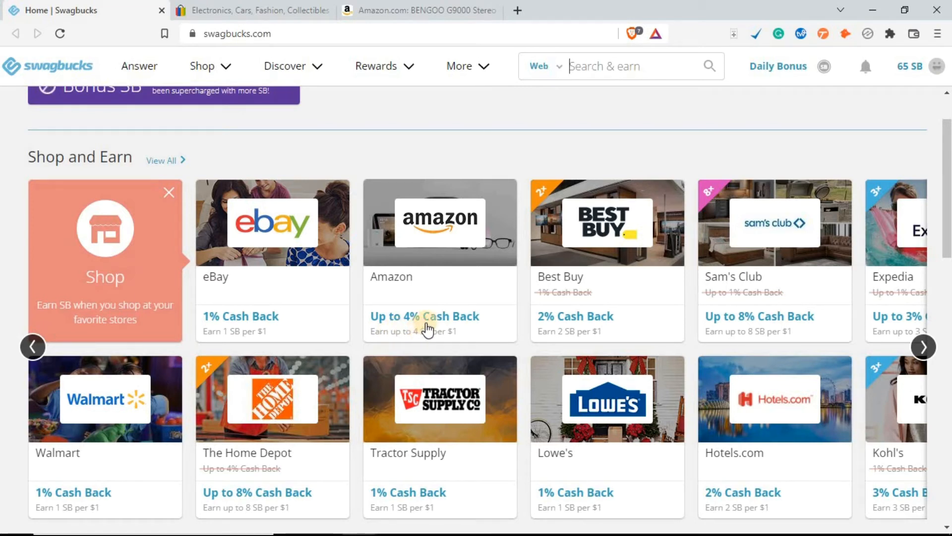
pyautogui.moveTo(418, 10)
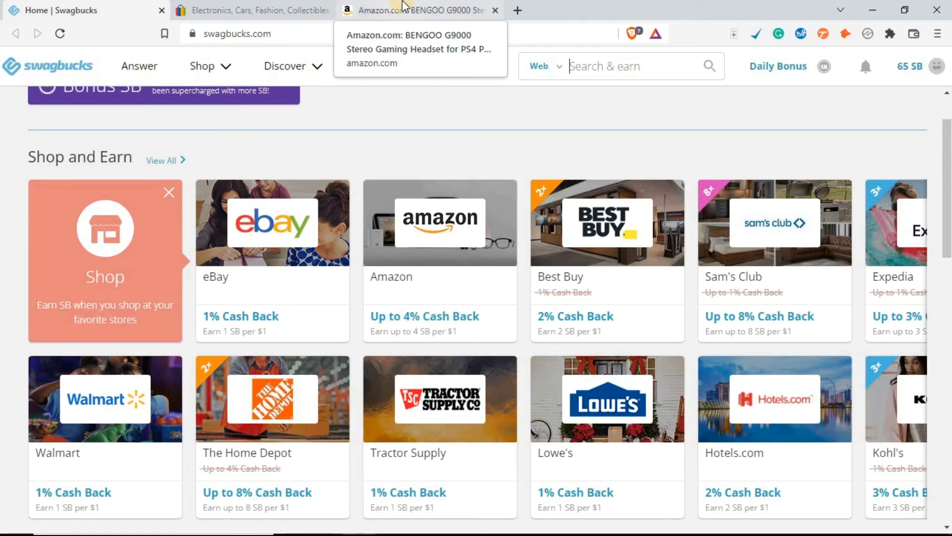
# - Show the account dropdown with the 65 SB balance and redemption options
pyautogui.click(419, 10)
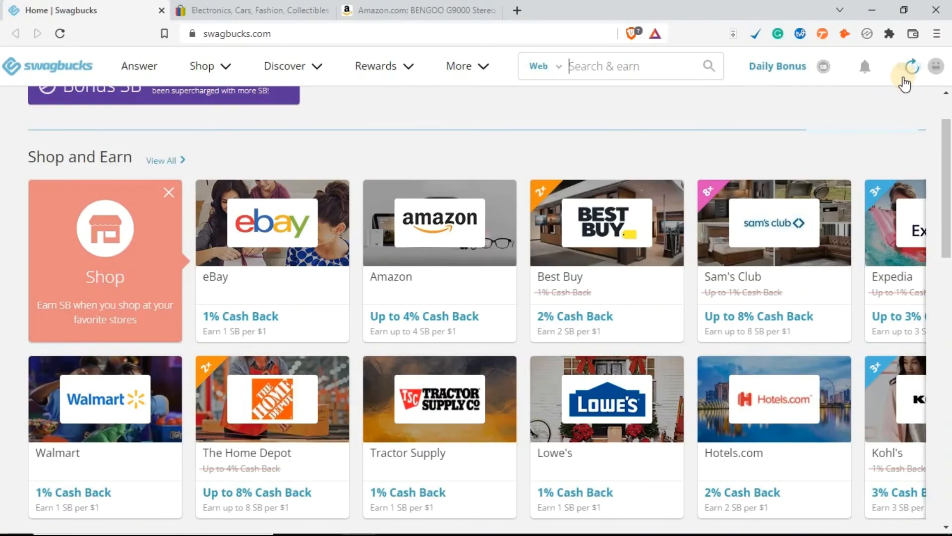
pyautogui.click(936, 66)
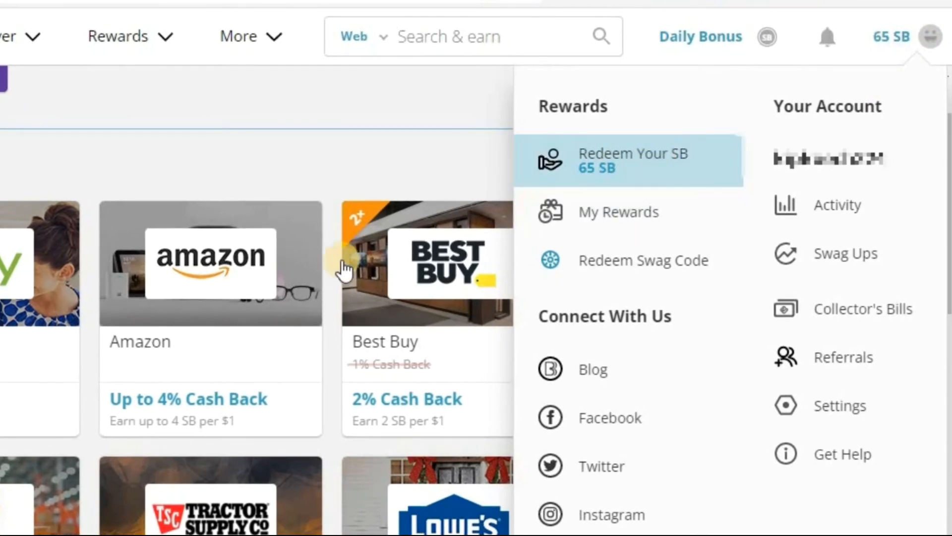
# - Go to Redeem Your SB, page through Most Popular Rewards and view the Payoneer $52 reward
pyautogui.click(634, 160)
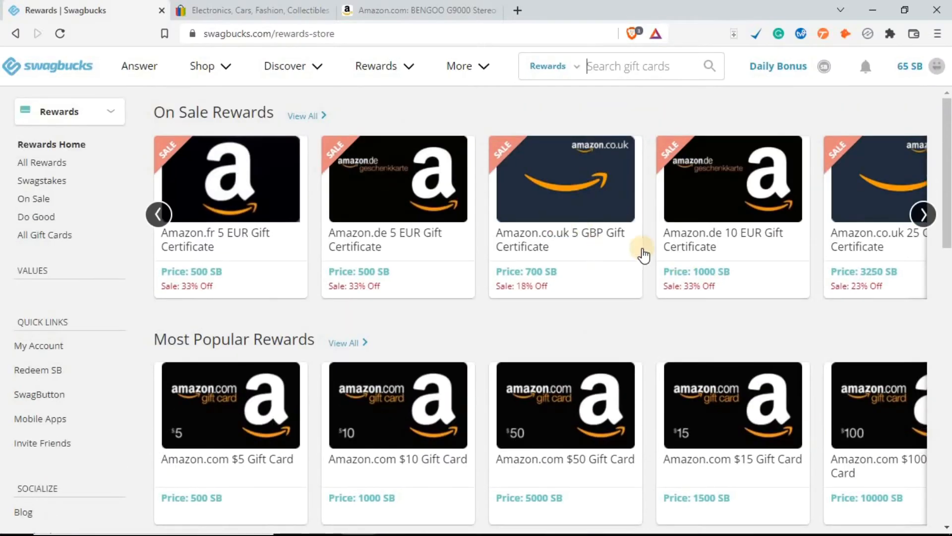
pyautogui.scroll(-3)
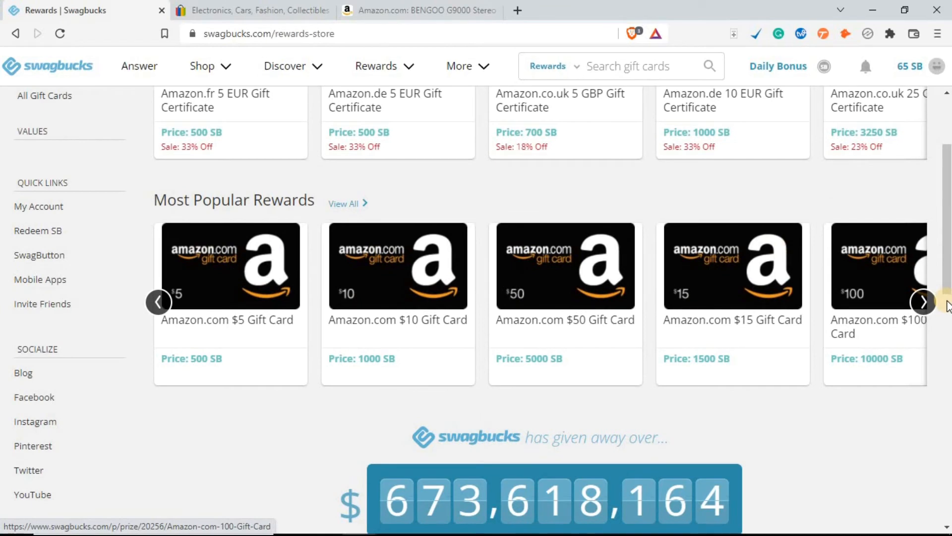
pyautogui.click(922, 302)
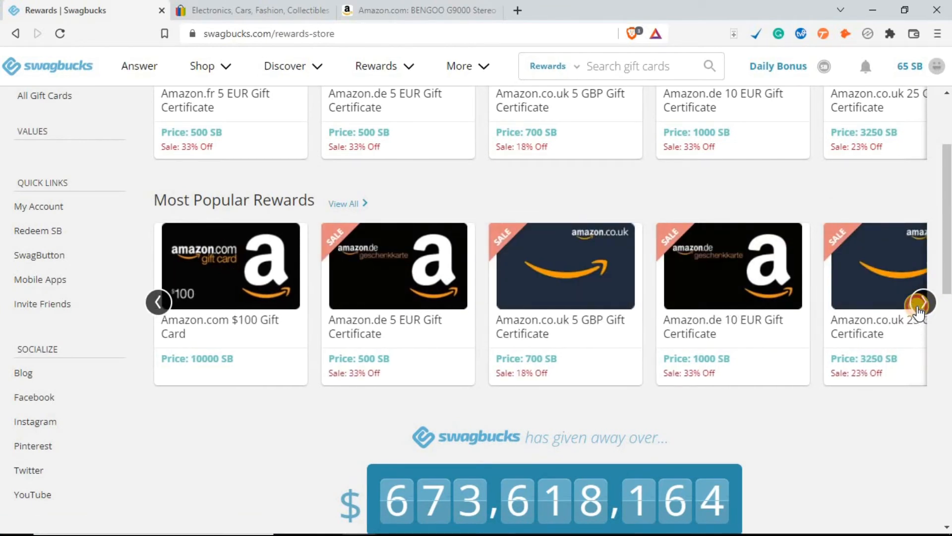
pyautogui.click(922, 301)
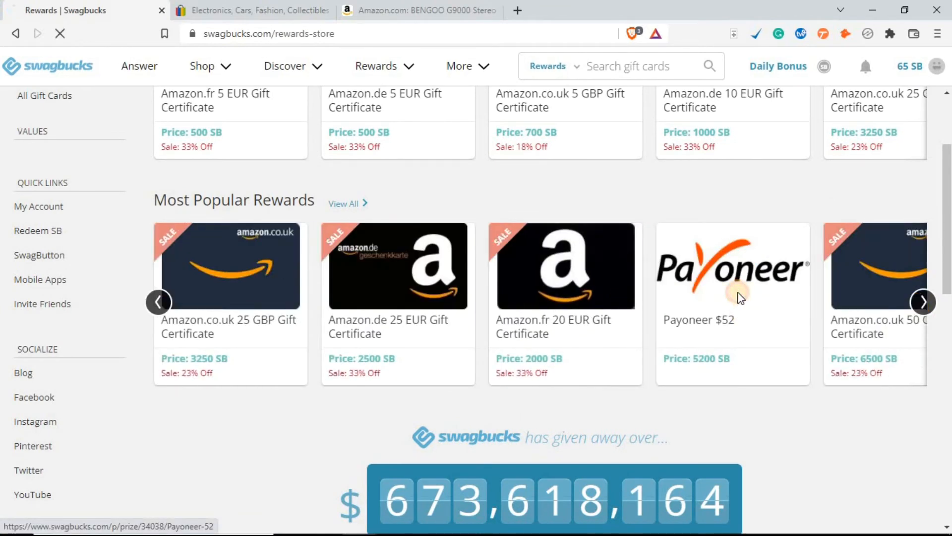
pyautogui.click(732, 266)
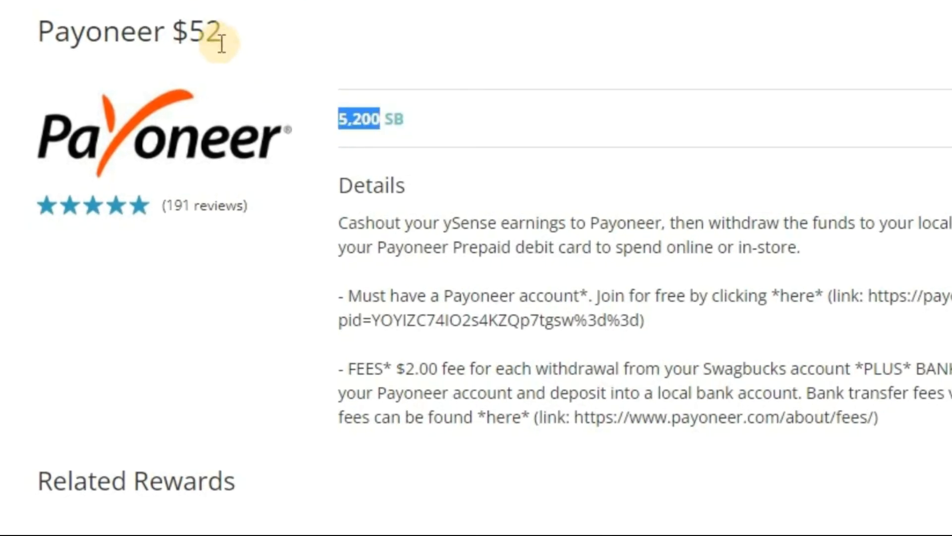
# - Select the $52 amount, search Google for it in Kenyan shillings, then return to the reward page
pyautogui.doubleClick(201, 31)
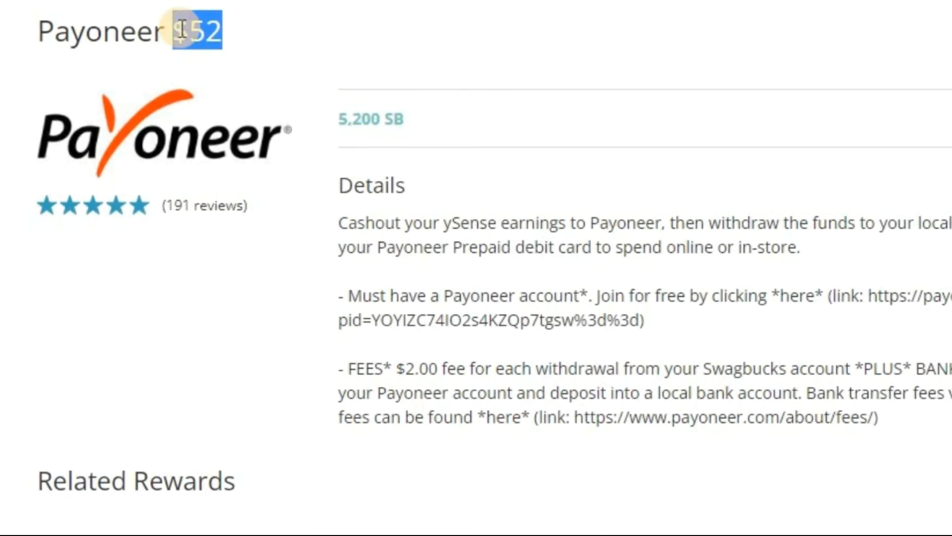
pyautogui.click(243, 10)
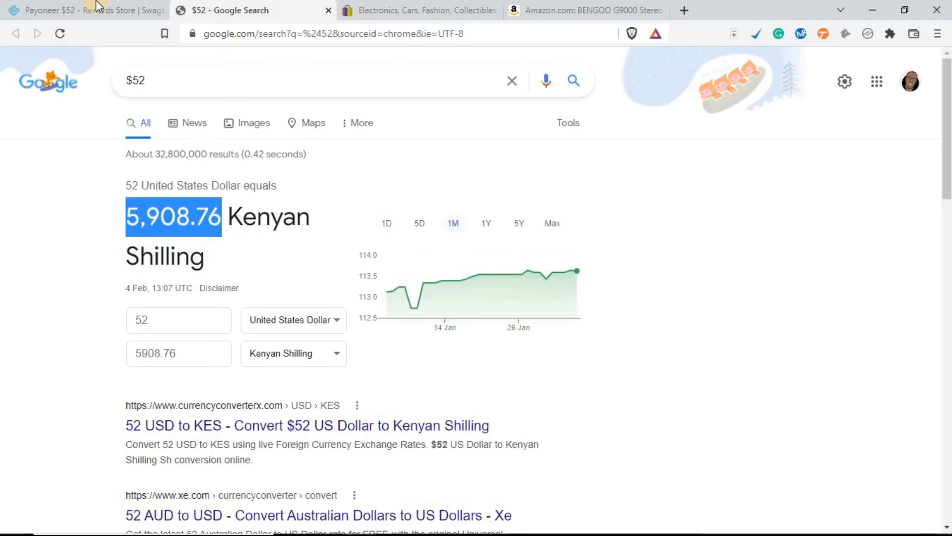
pyautogui.click(72, 10)
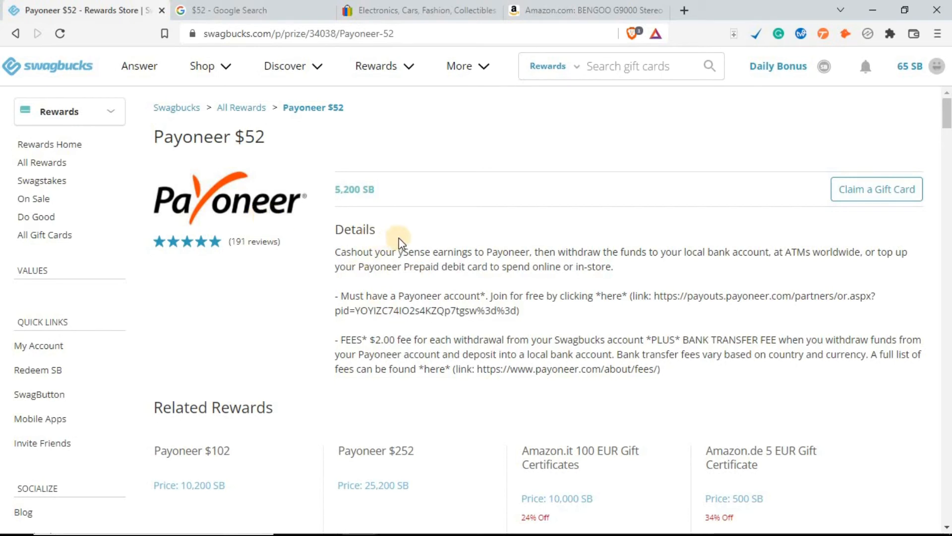
pyautogui.moveTo(455, 236)
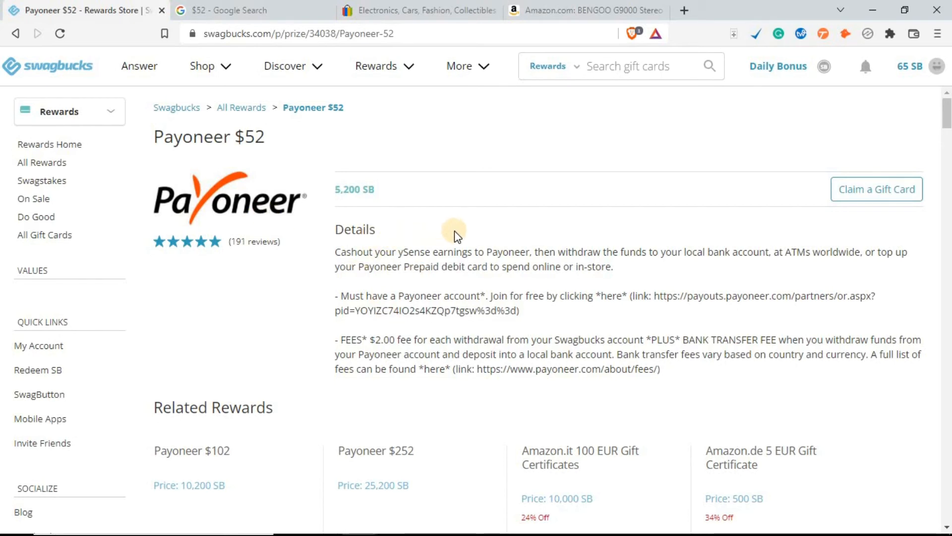
pyautogui.moveTo(292, 246)
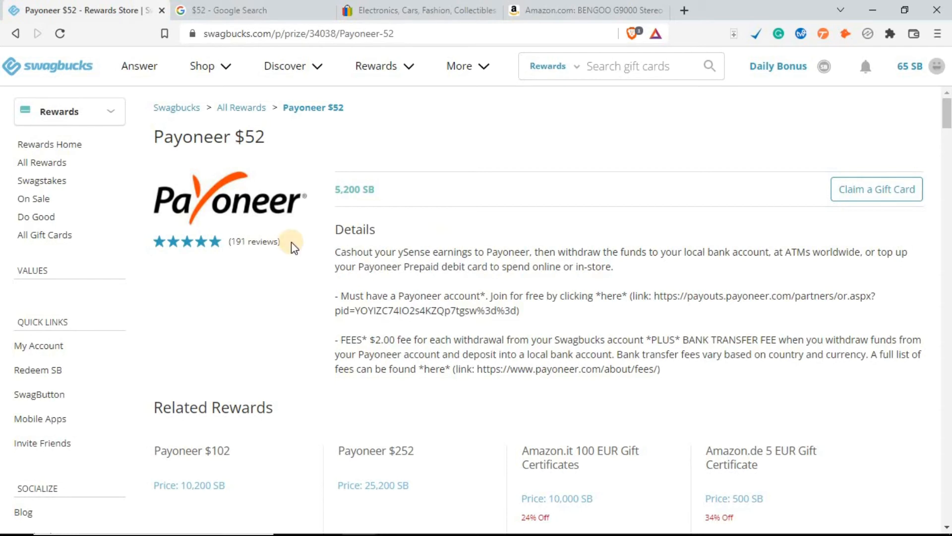
# - Highlight 'local bank account' in the Payoneer details and show the account dropdown again
pyautogui.doubleClick(355, 189)
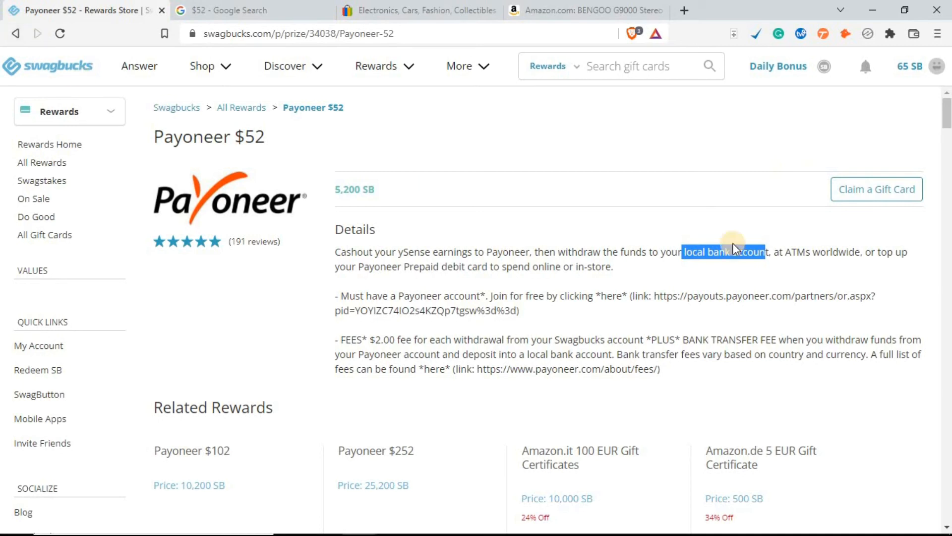
pyautogui.click(937, 66)
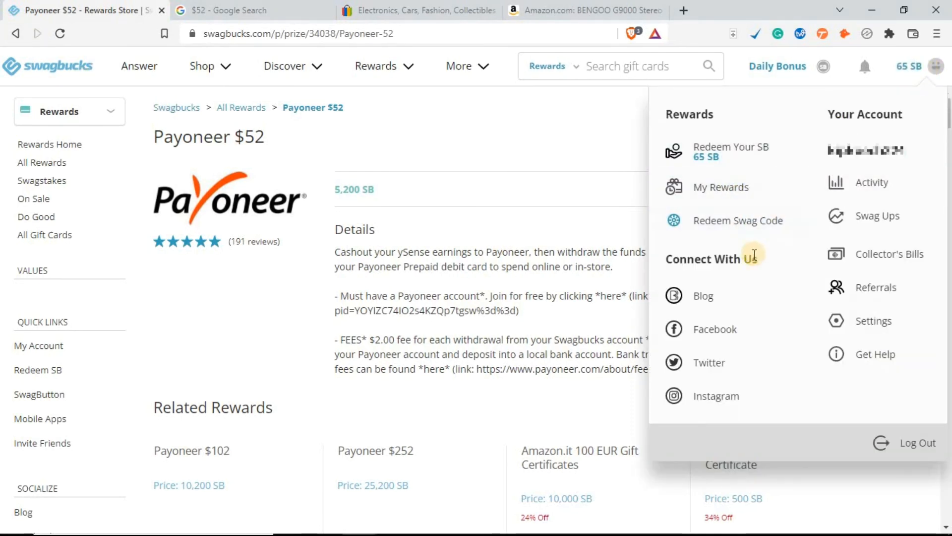
# - Go to the Referrals page showing 55 referrals and 44 SB earned
pyautogui.click(876, 286)
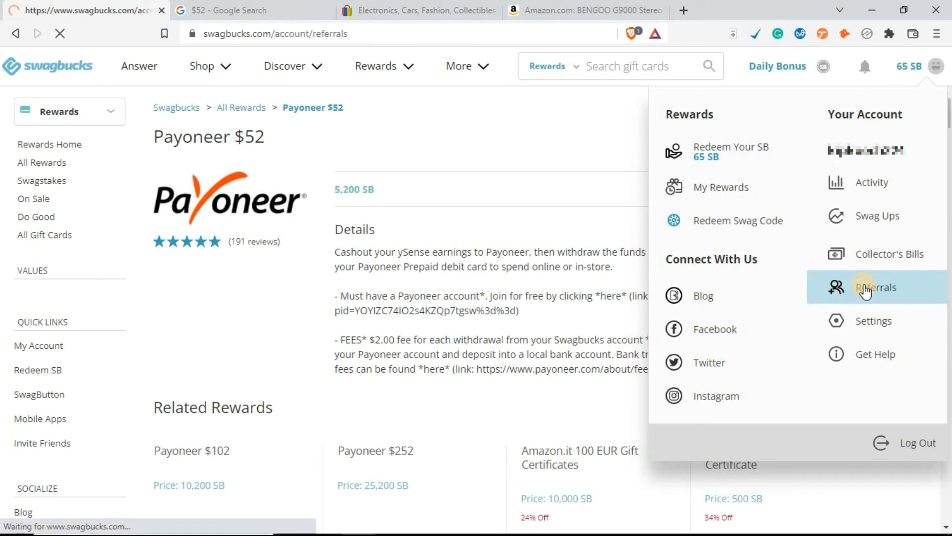
pyautogui.click(875, 288)
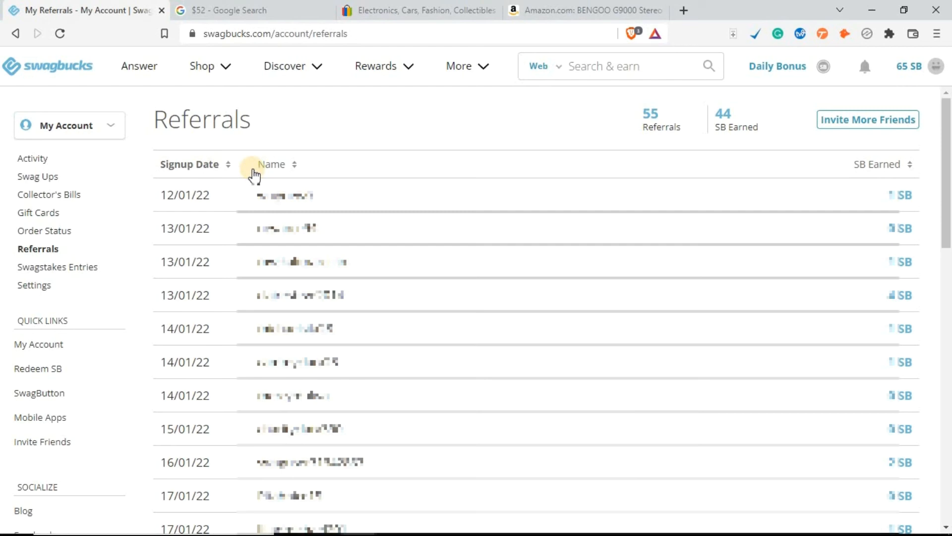
pyautogui.moveTo(734, 149)
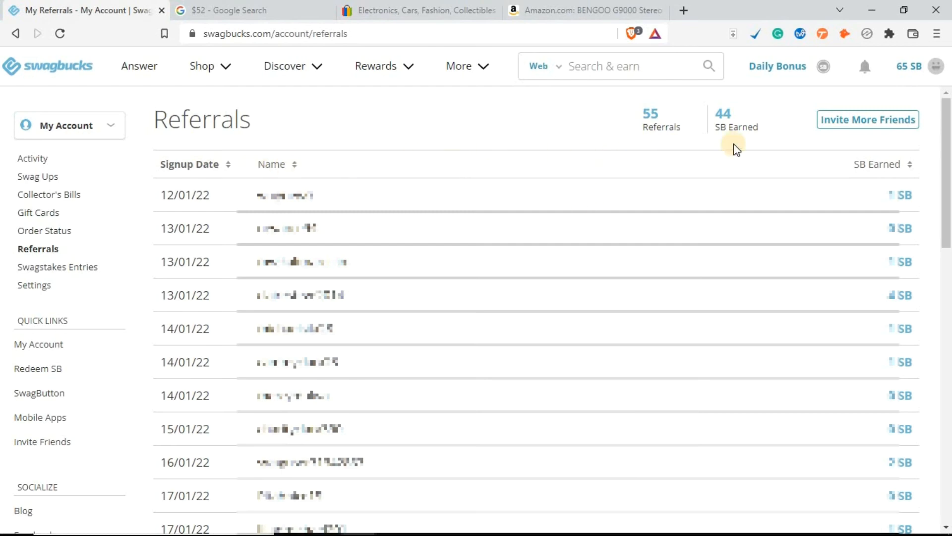